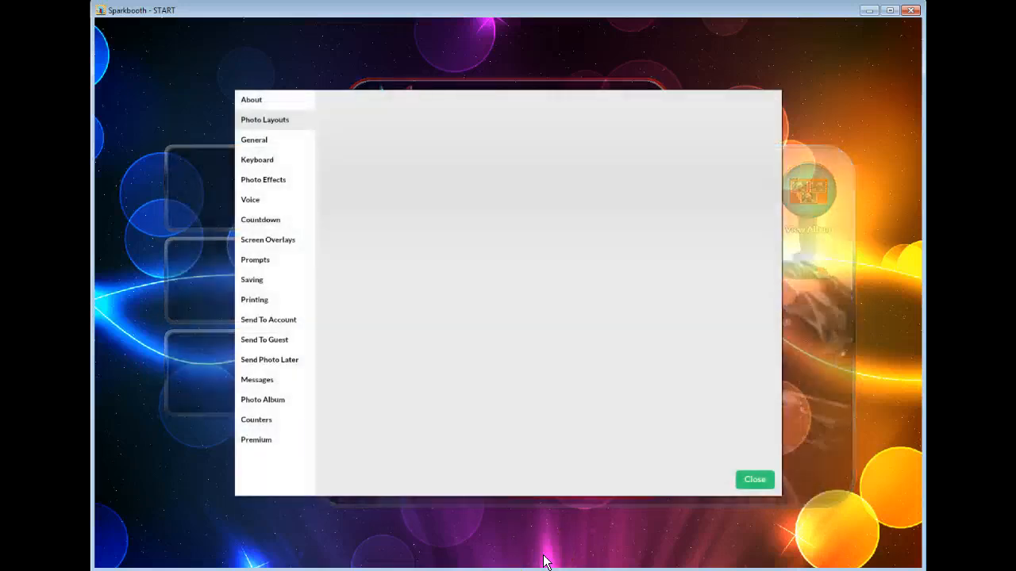
Step: Edit the current 1 x 3 Duplicate + Logo 4x6 portrait layout from Photo Layouts settings
click(263, 119)
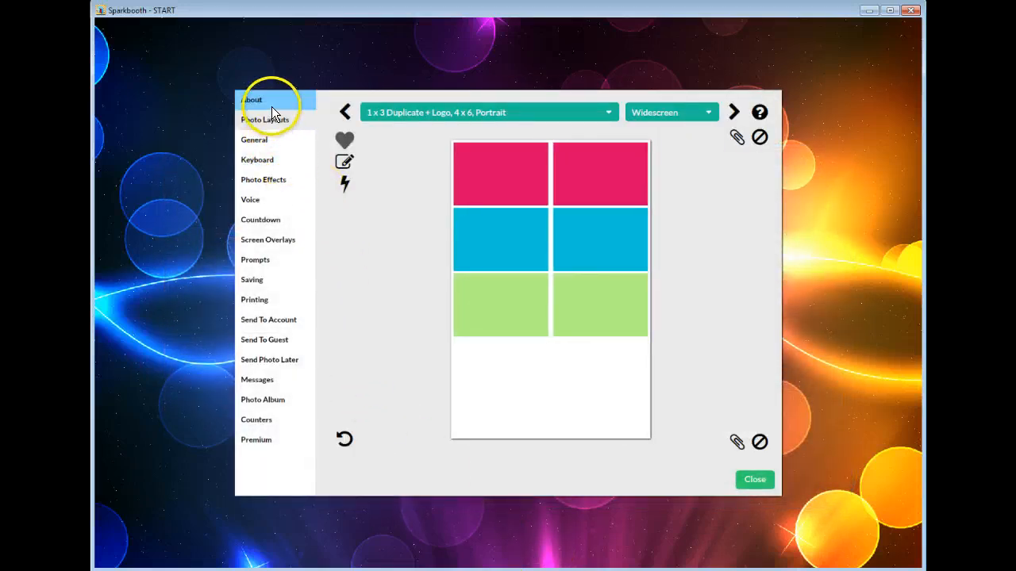
mouse_move(559, 236)
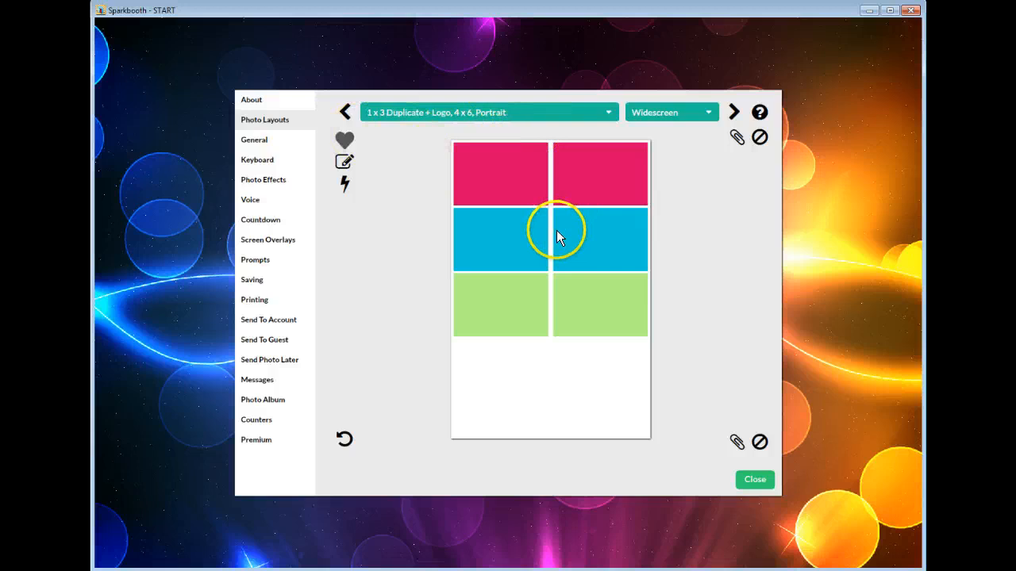
click(608, 111)
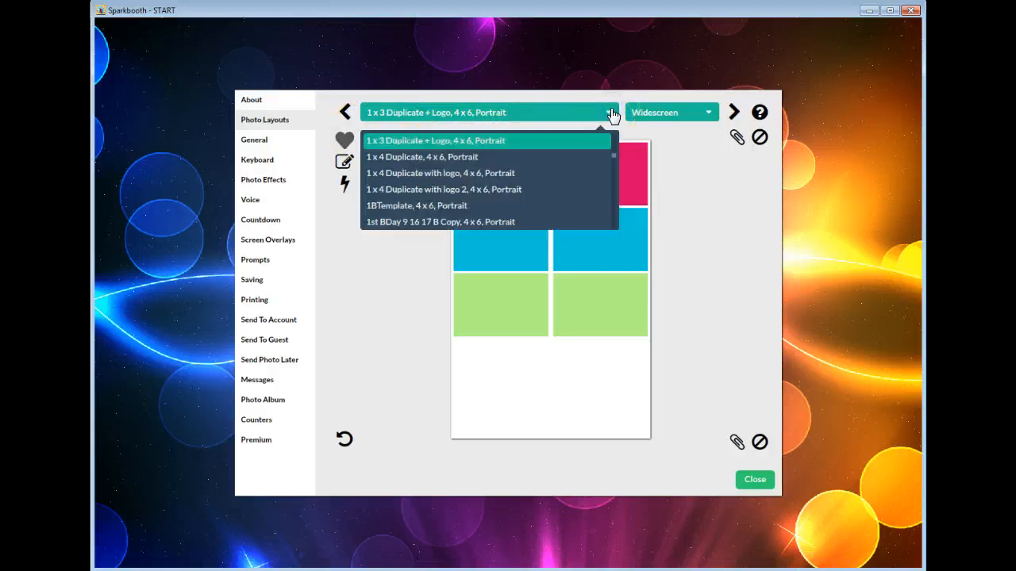
click(435, 139)
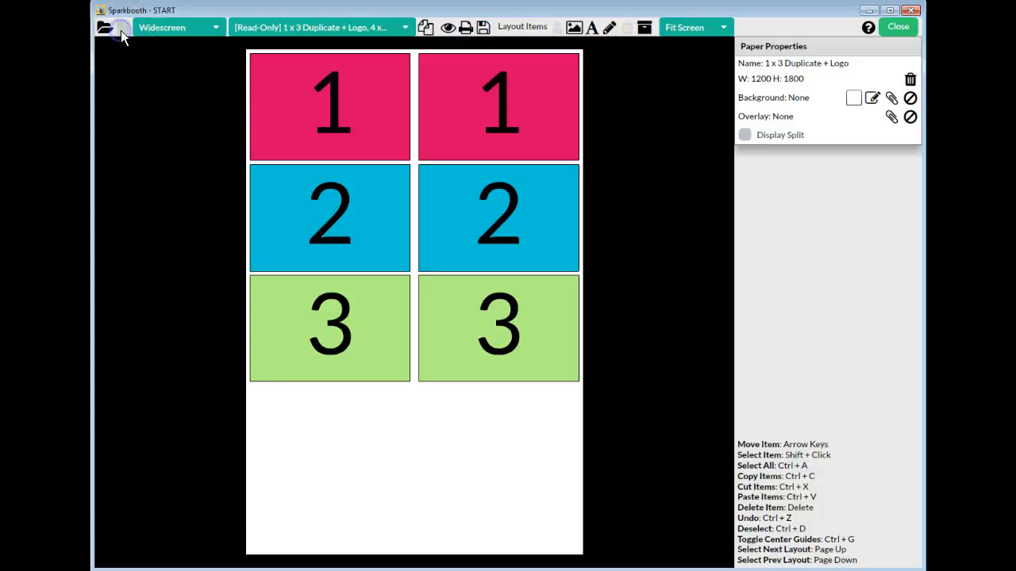
Step: Start a new layout named Single
click(105, 25)
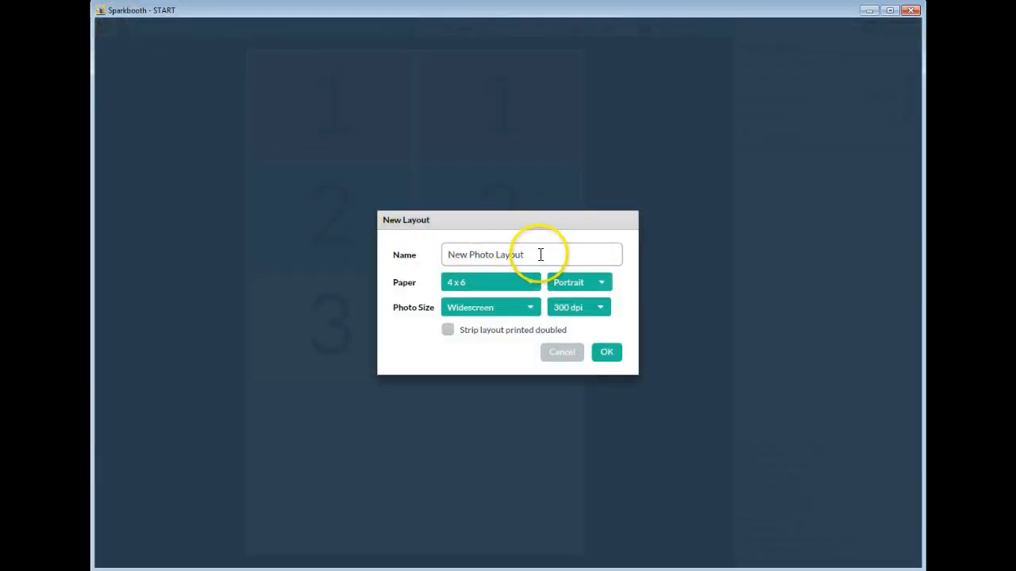
text(S)
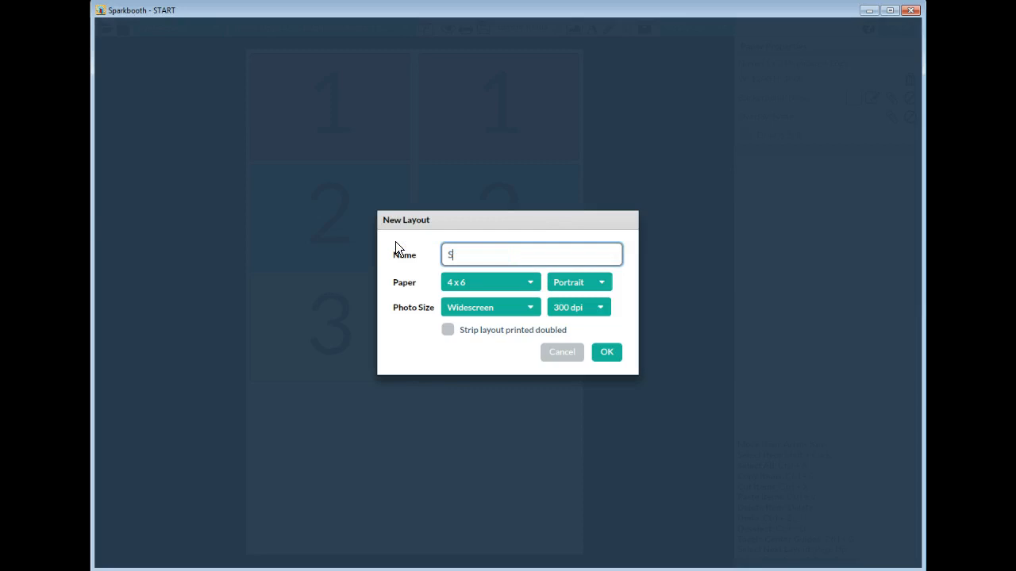
text(ingle)
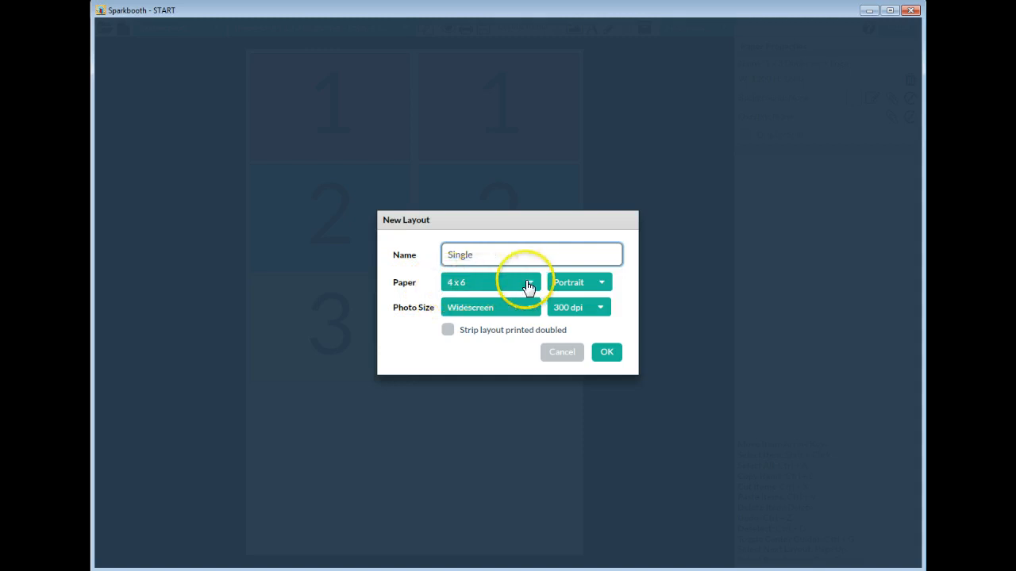
Step: Set paper to 2x6 Portrait, photo size Widescreen at 300 dpi and confirm
click(490, 308)
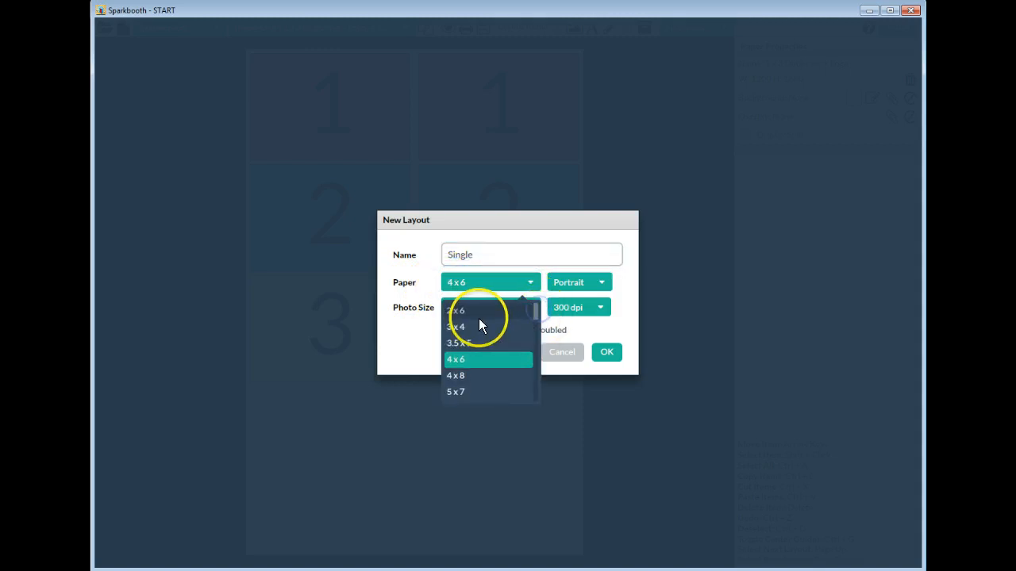
click(457, 310)
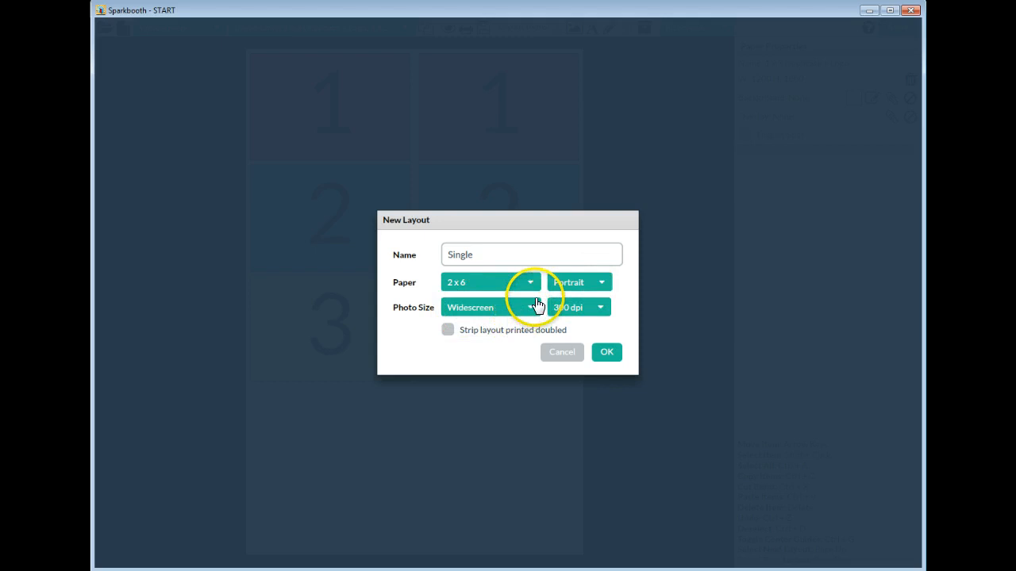
click(530, 308)
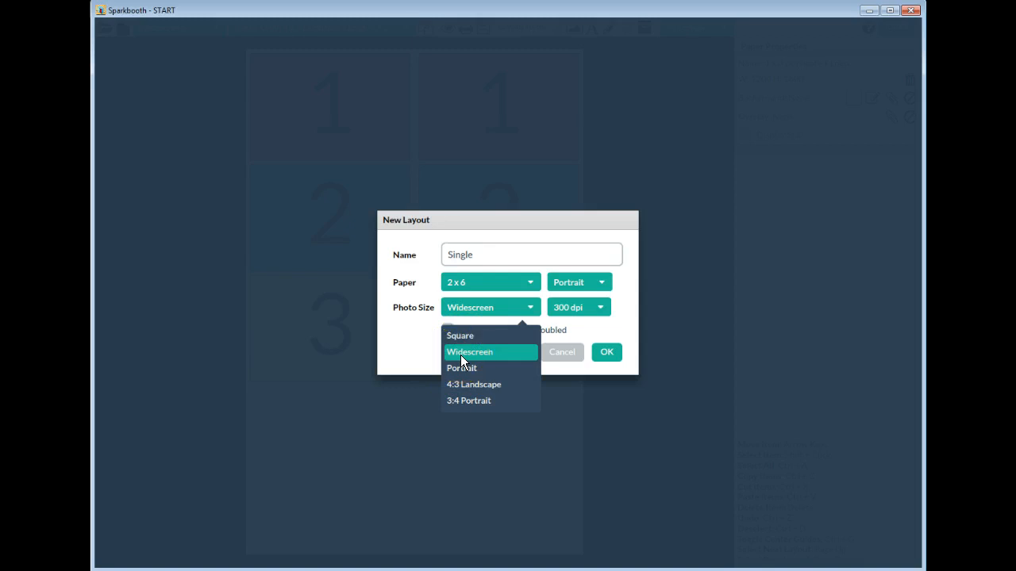
click(470, 353)
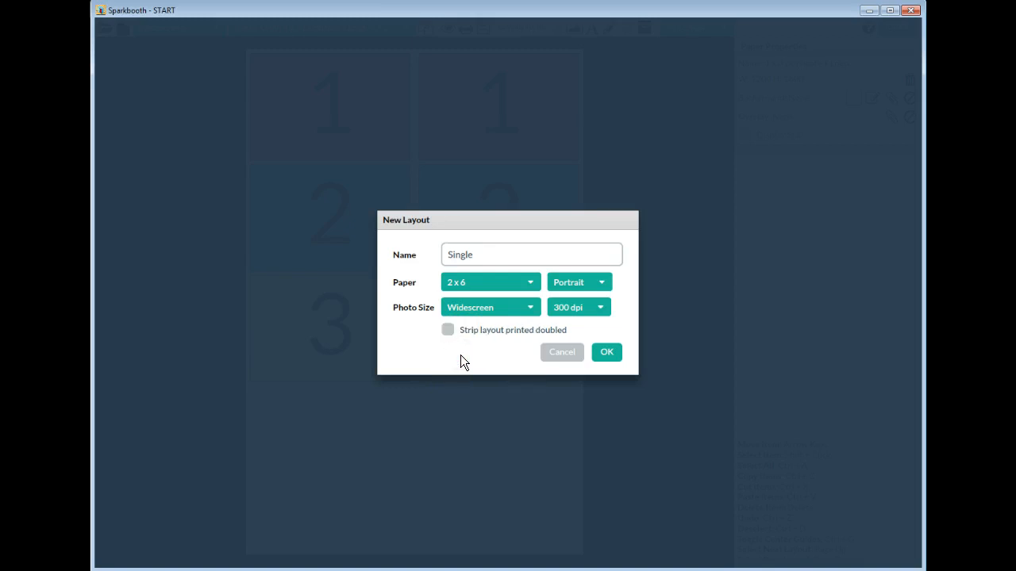
click(448, 330)
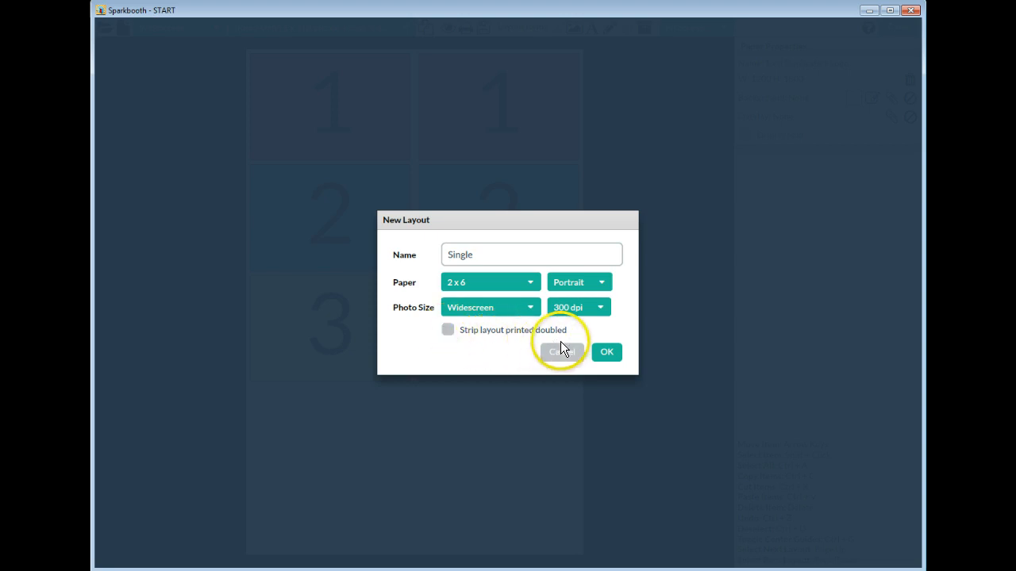
mouse_move(587, 323)
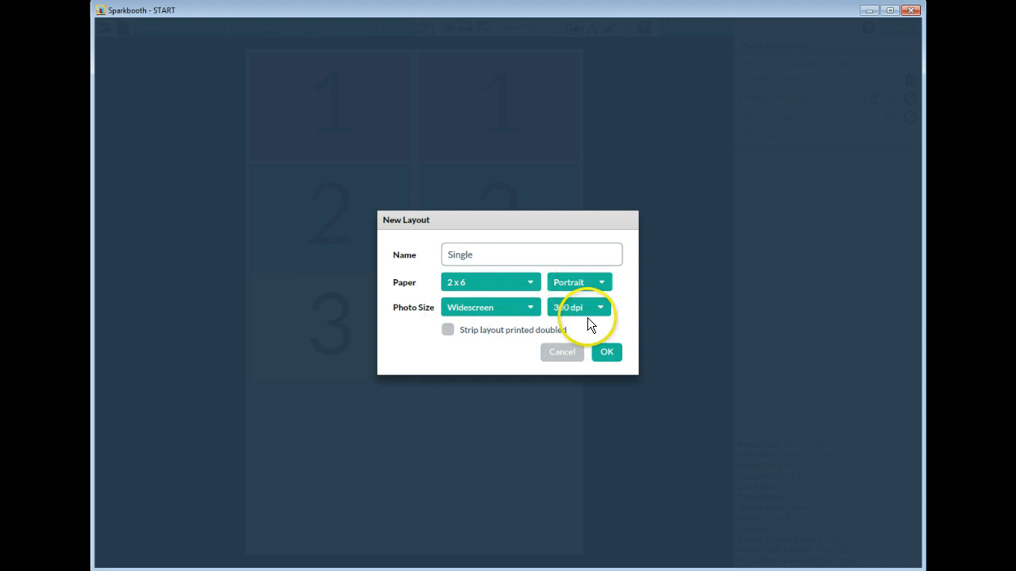
click(606, 353)
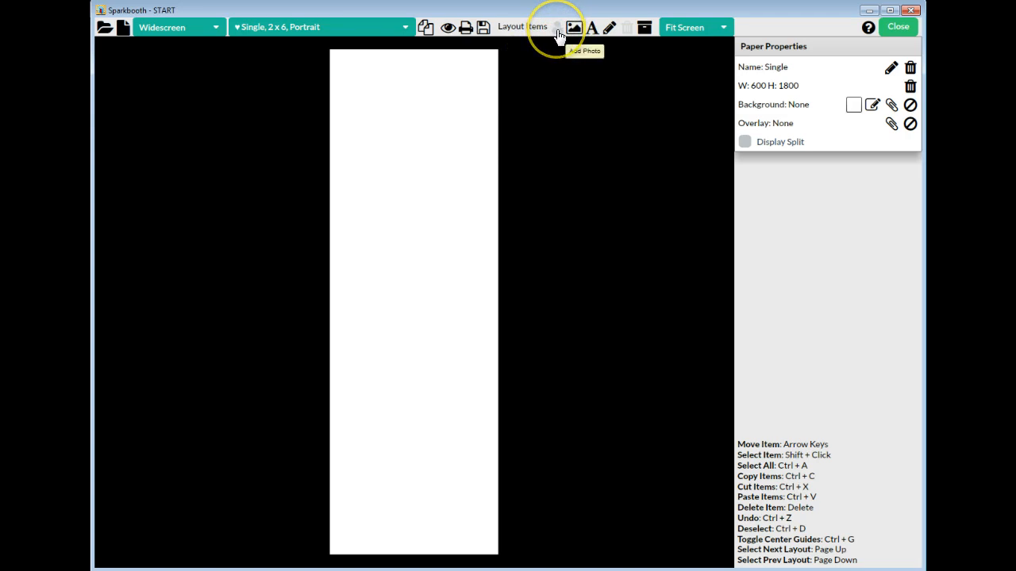
Step: Add photo box 1 stretched across the strip width, then a further photo box
click(558, 27)
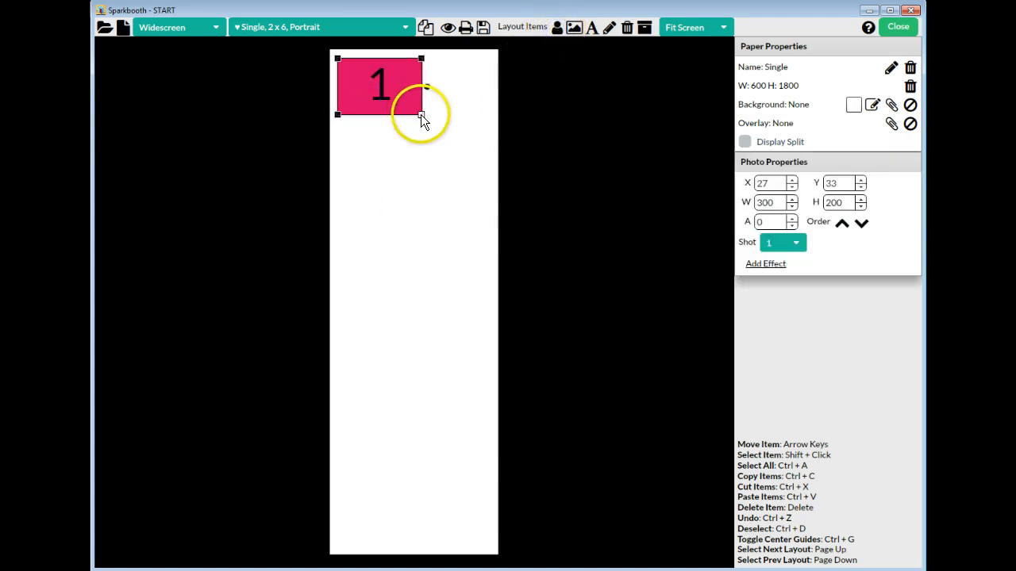
drag(422, 115, 496, 187)
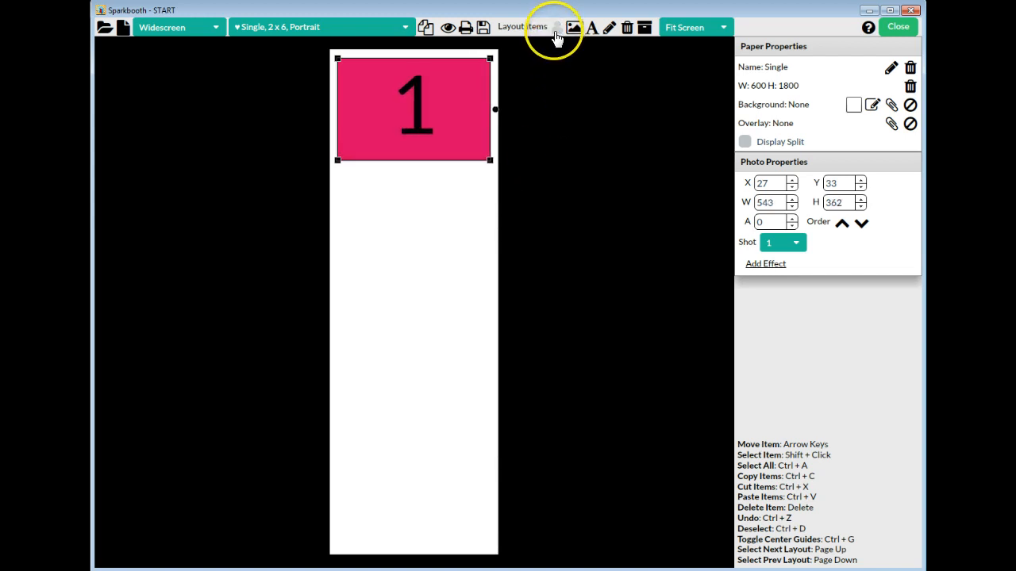
click(557, 27)
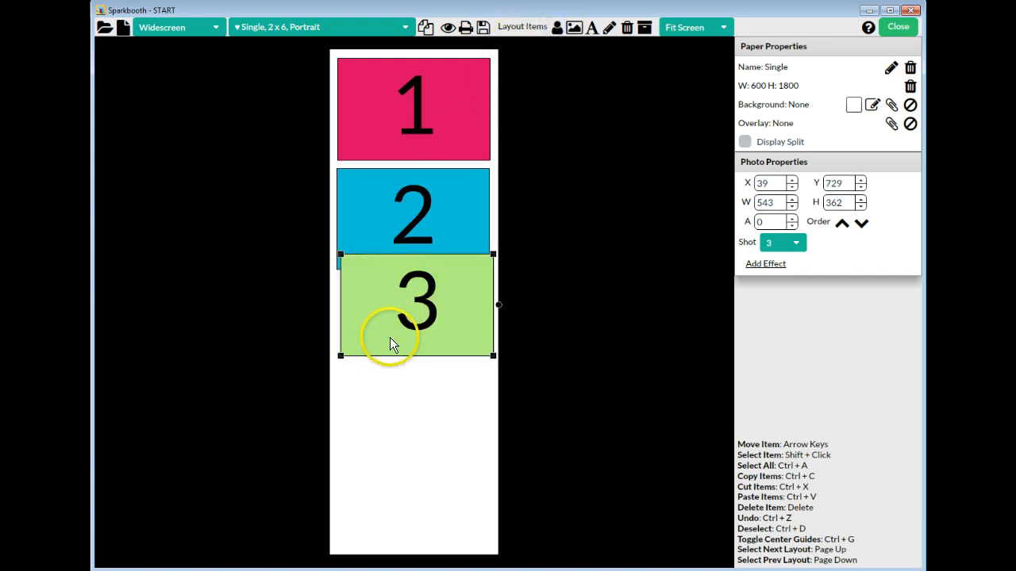
Step: Stack photo boxes 3 and 4 below box 2 and add a text box
drag(389, 342, 398, 349)
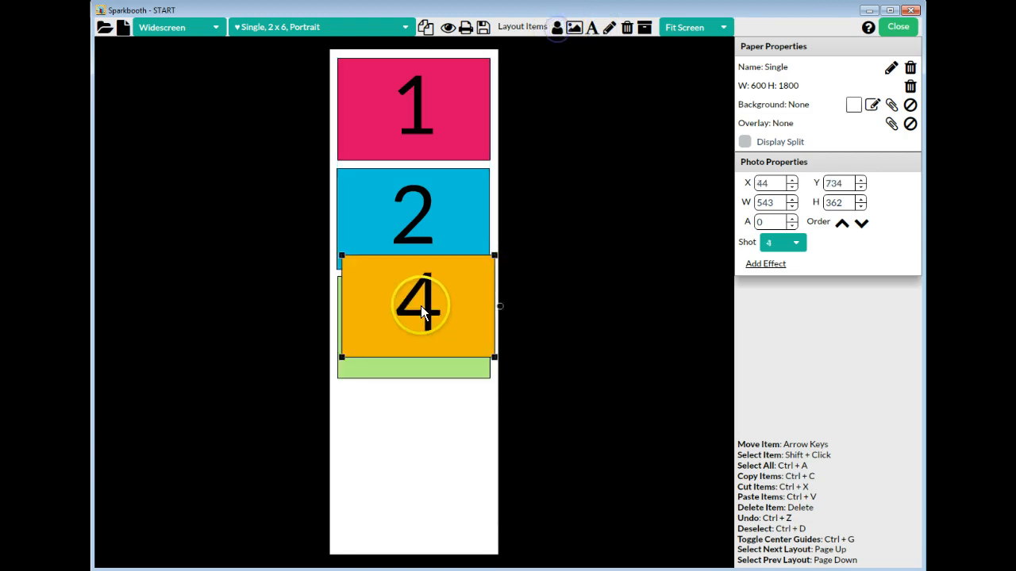
drag(421, 309, 413, 432)
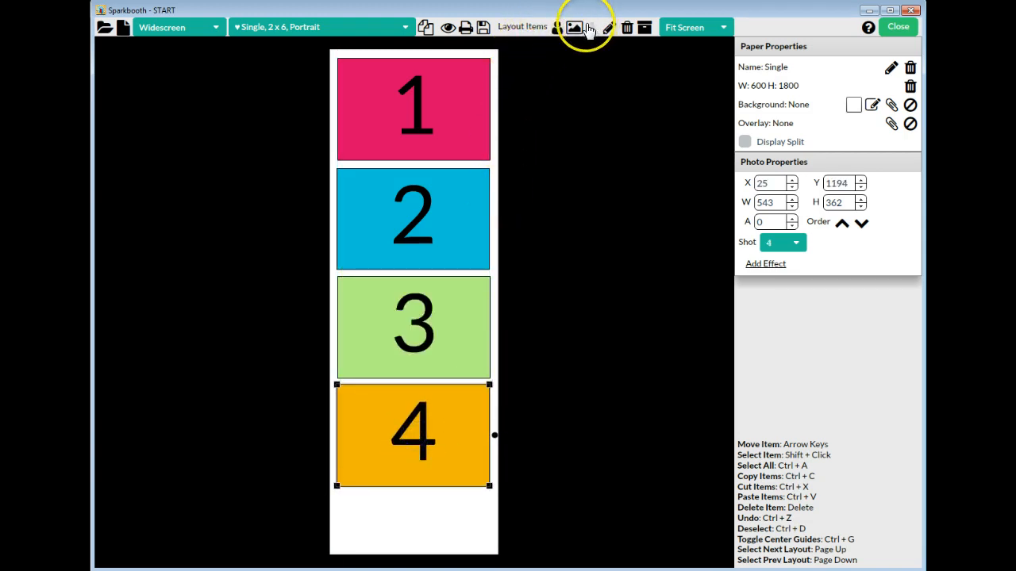
click(591, 27)
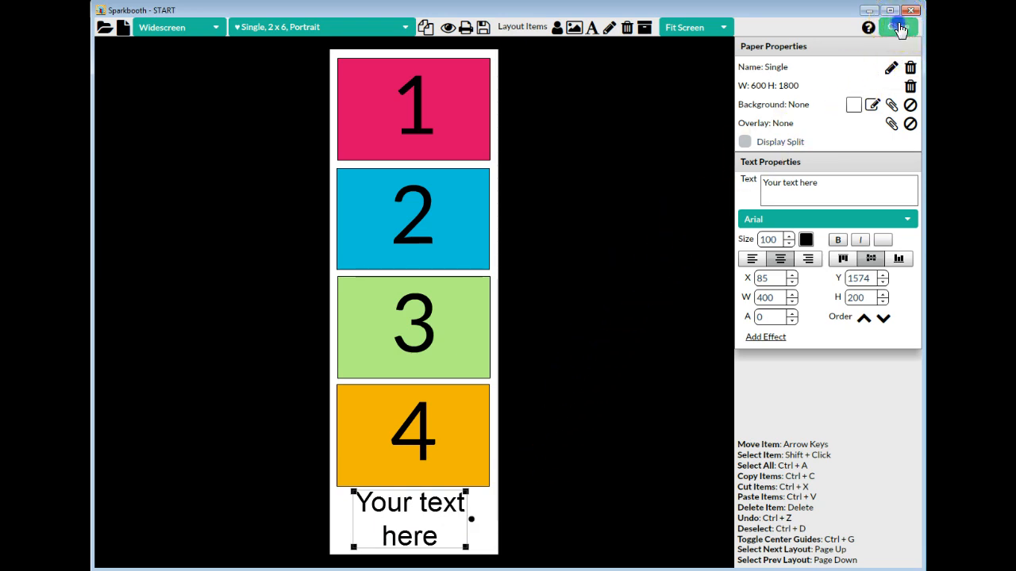
Step: Close the layout editor with the text box under the four photos
click(898, 25)
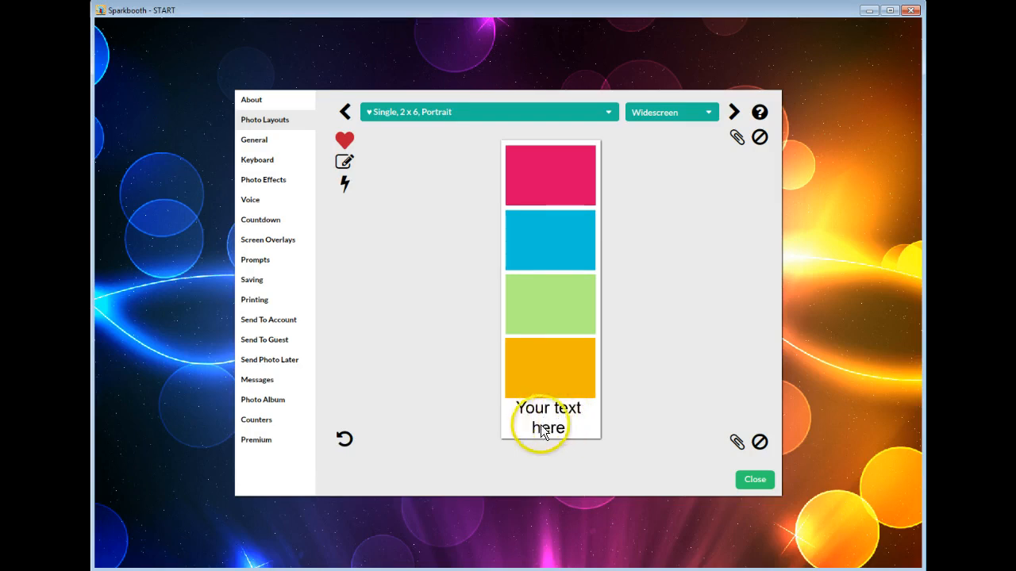
mouse_move(740, 484)
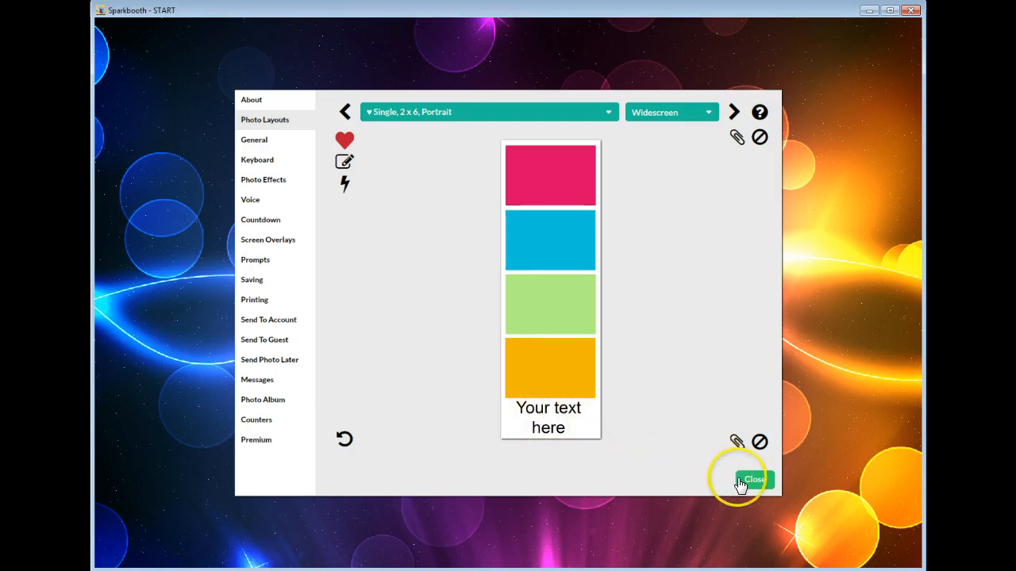
Step: Close Settings keeping Single, 2x6, Portrait as the active layout
click(752, 479)
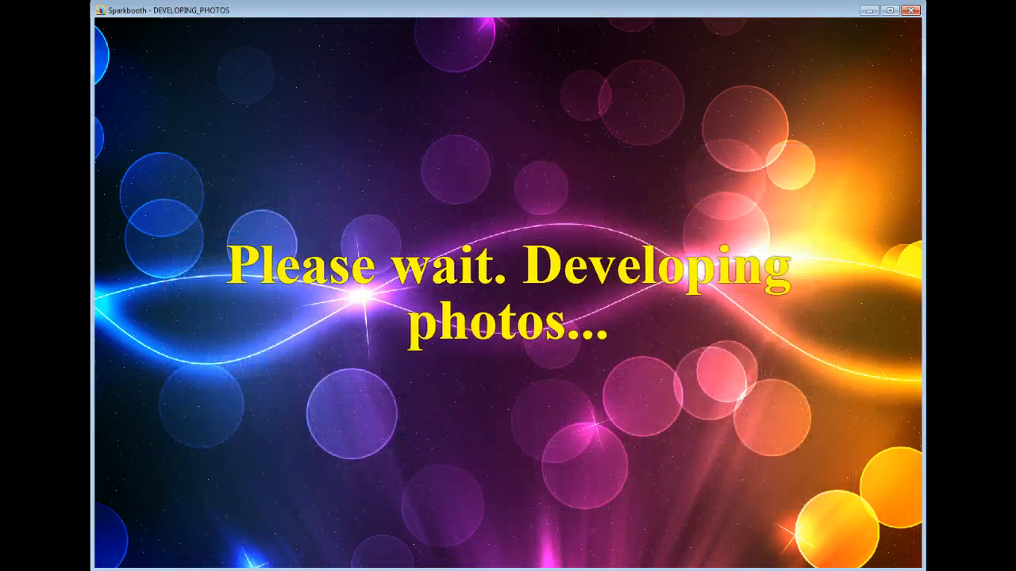